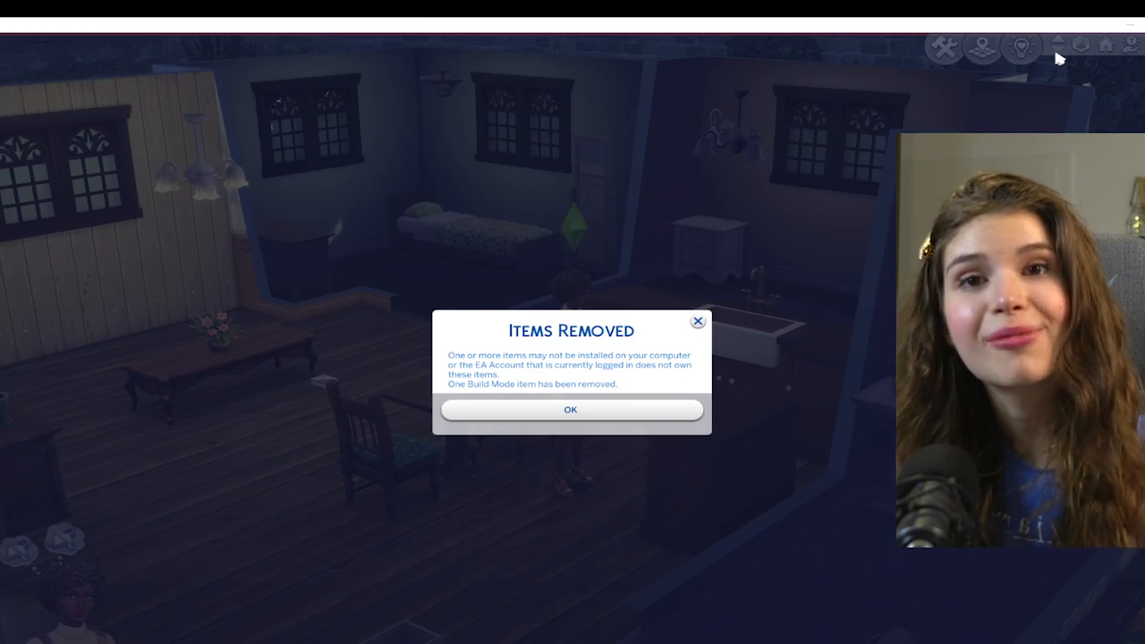
Dismiss the Sims 4 notice that some lot items were removed
{"action": "left_click", "coordinate": [569, 410]}
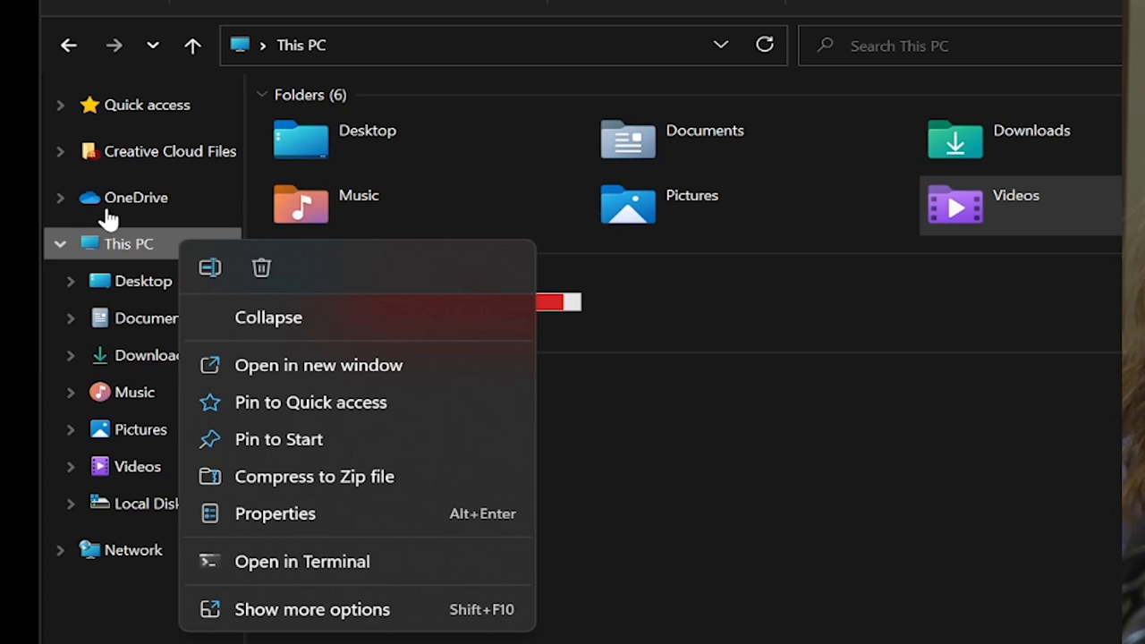
{"action": "mouse_move", "coordinate": [276, 513]}
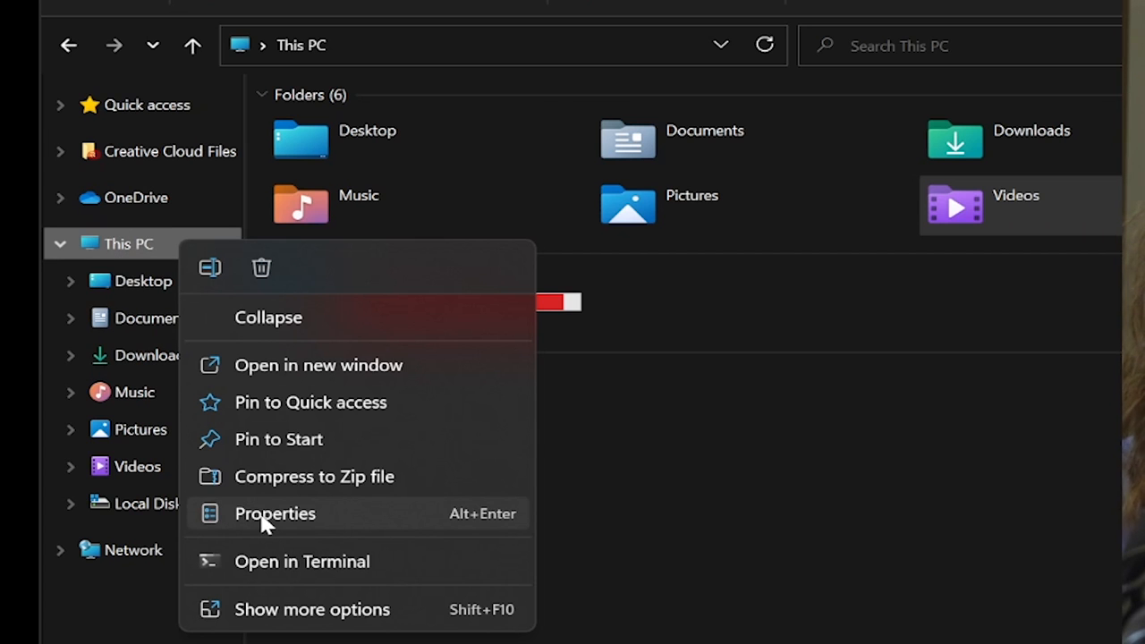
Bring up the properties of This PC to view the computer's specifications
{"action": "left_click", "coordinate": [275, 514]}
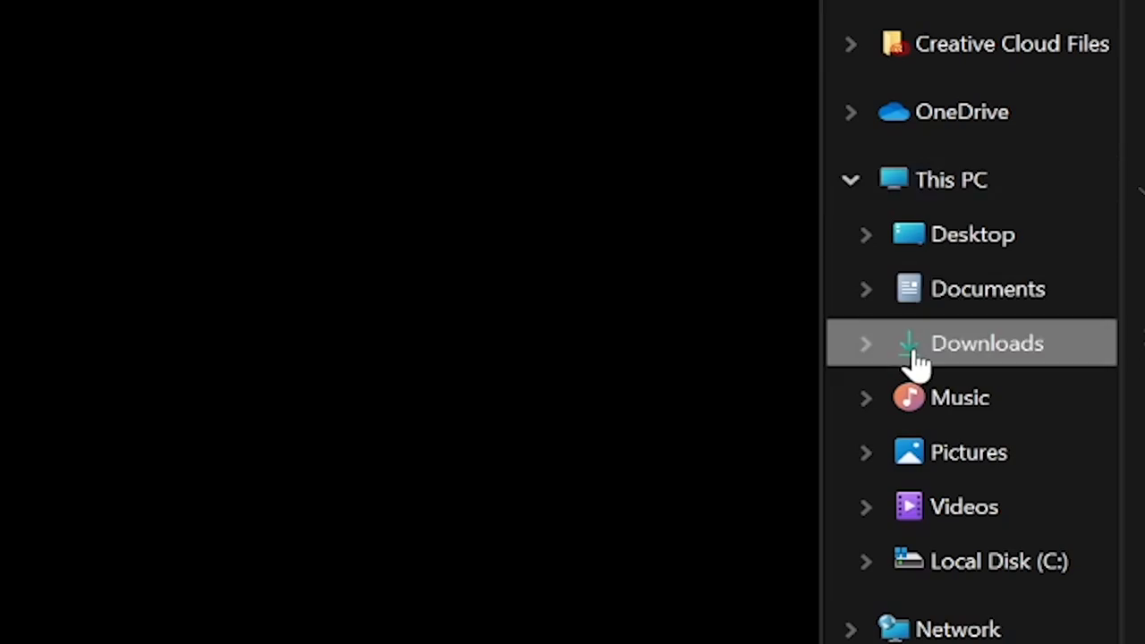
Show the Downloads folder with its zip files grouped by date
{"action": "left_click", "coordinate": [988, 343]}
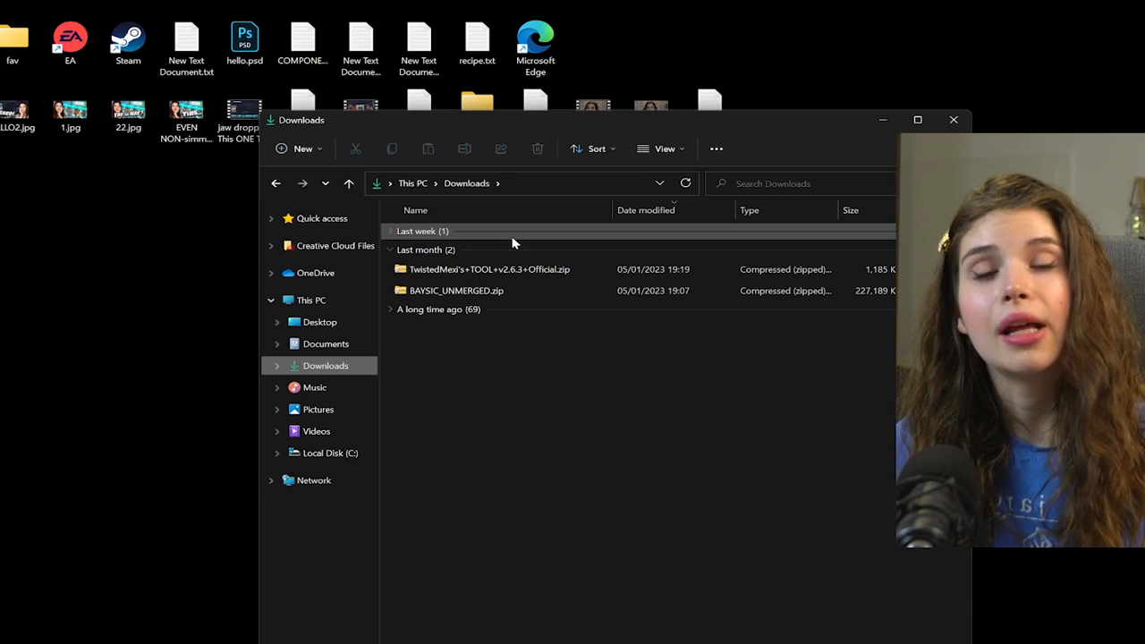
{"action": "mouse_move", "coordinate": [326, 344]}
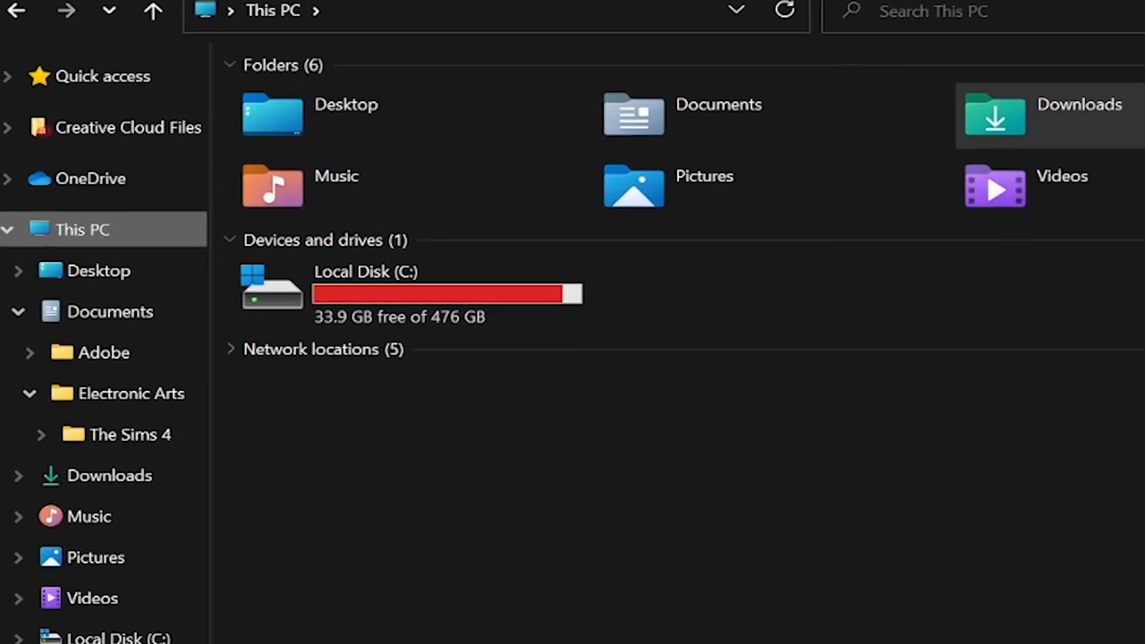
{"action": "left_click", "coordinate": [915, 118]}
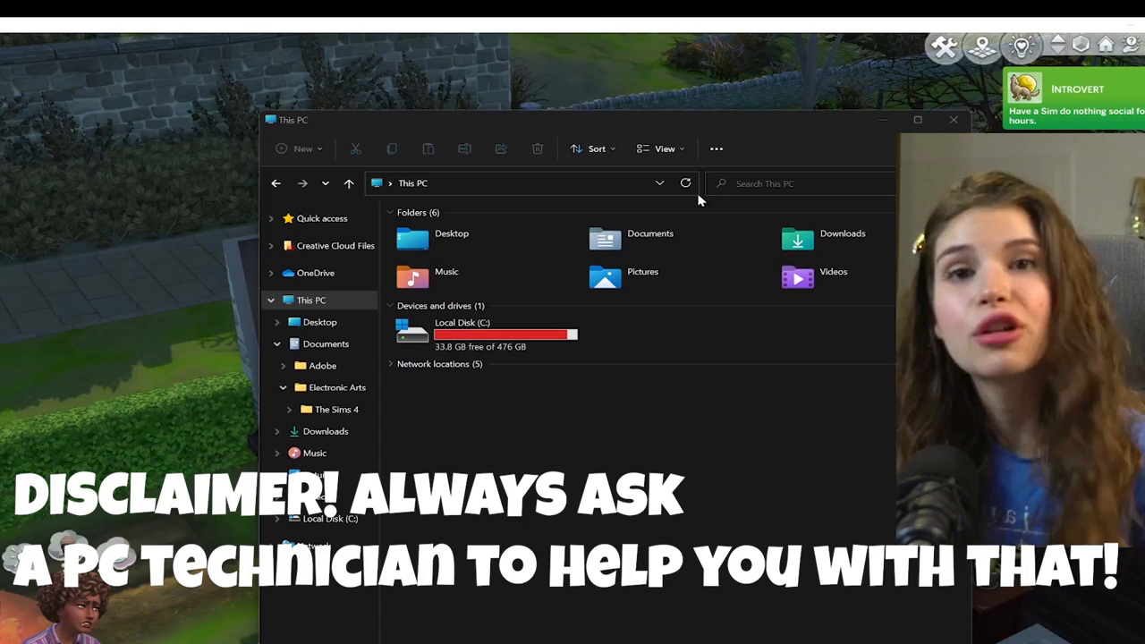
{"action": "left_click", "coordinate": [952, 119]}
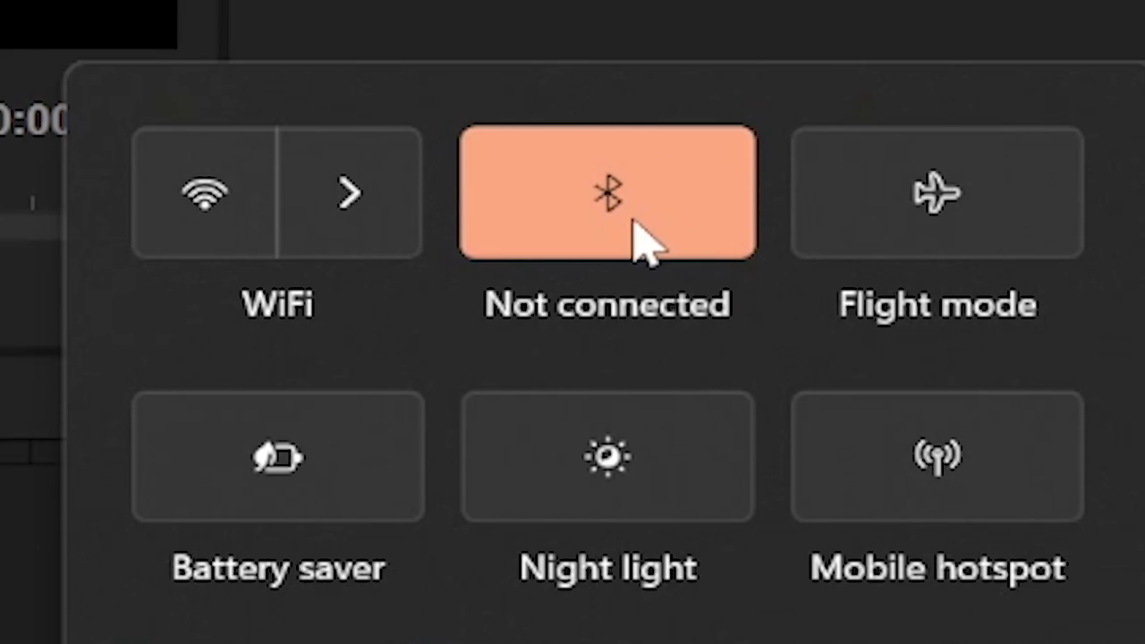
Switch Bluetooth off from the Quick Settings panel
{"action": "left_click", "coordinate": [608, 193]}
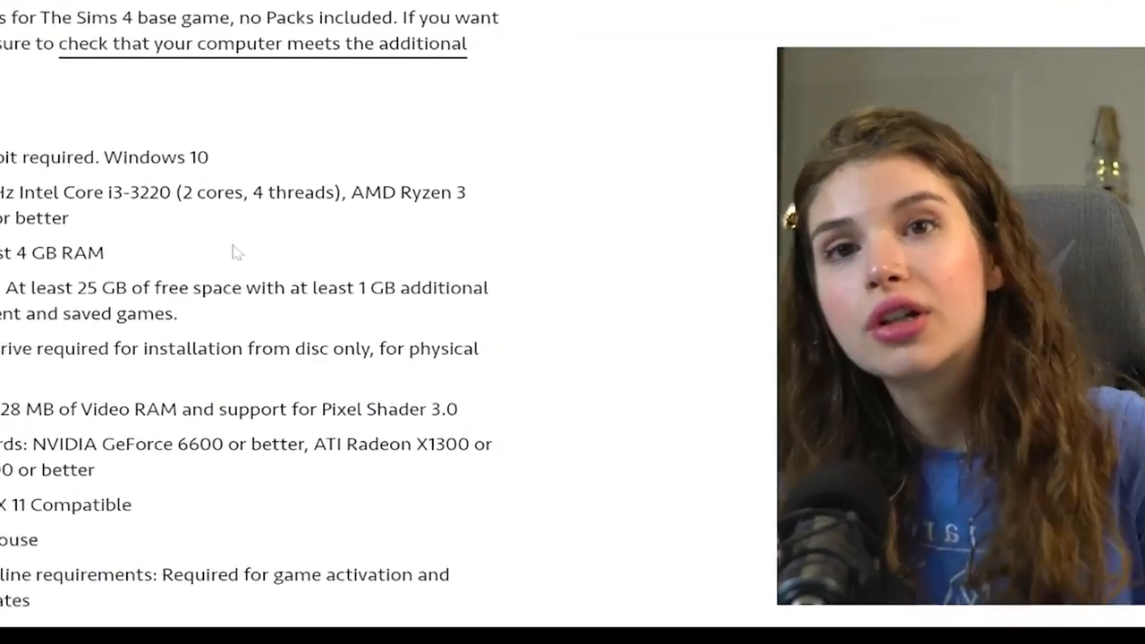
{"action": "scroll", "scroll_direction": "down", "scroll_amount": 3}
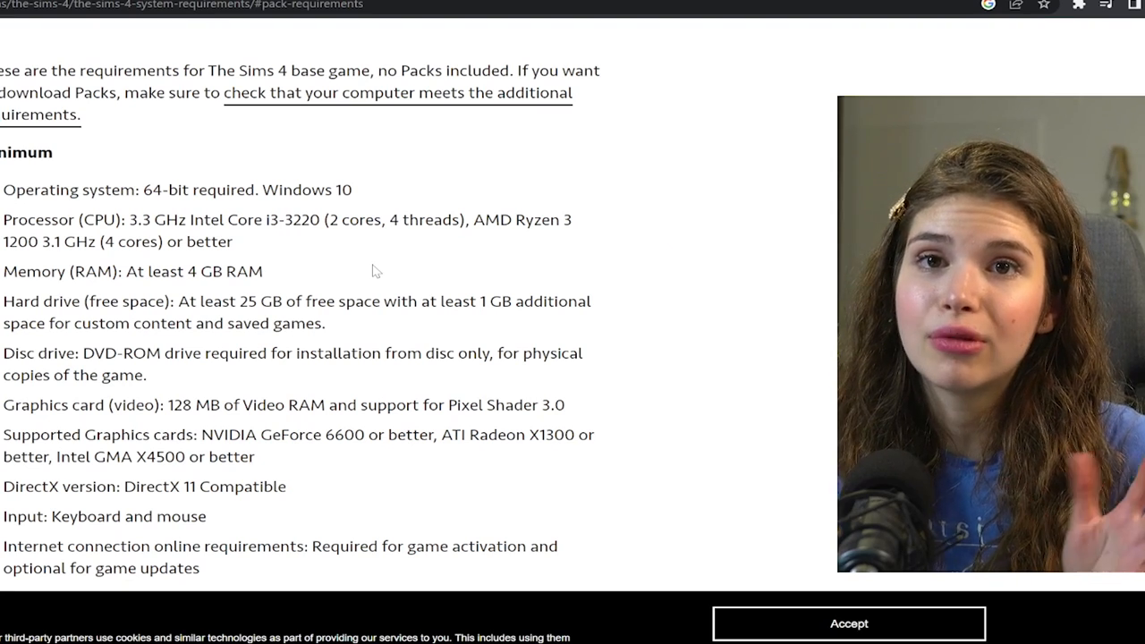
{"action": "scroll", "scroll_direction": "down", "scroll_amount": 3}
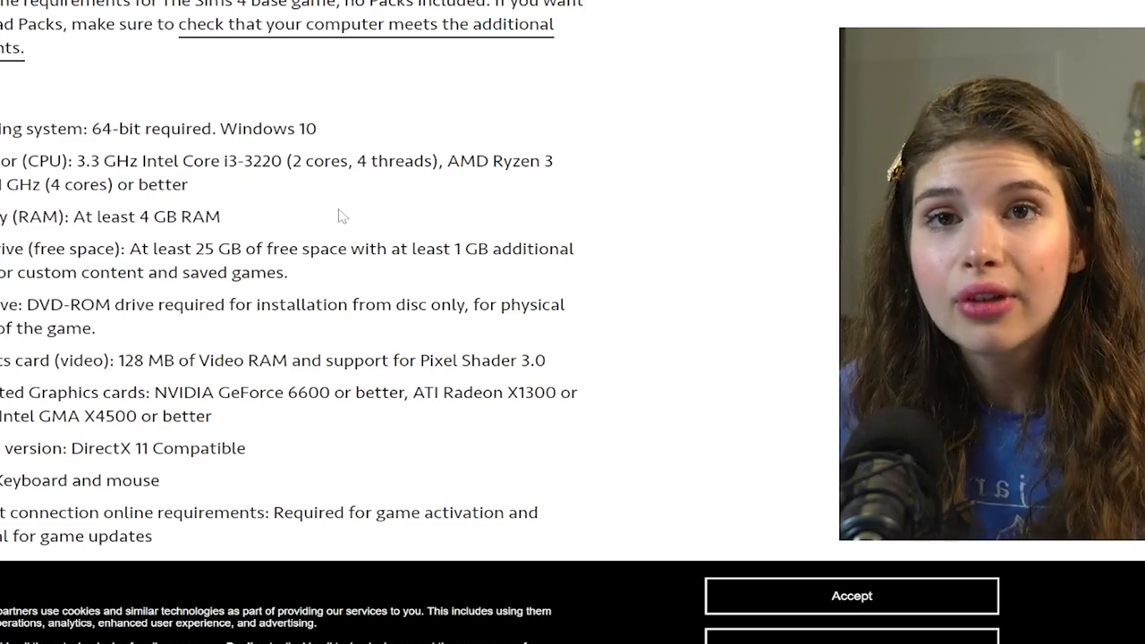
{"action": "scroll", "scroll_direction": "down", "scroll_amount": 3}
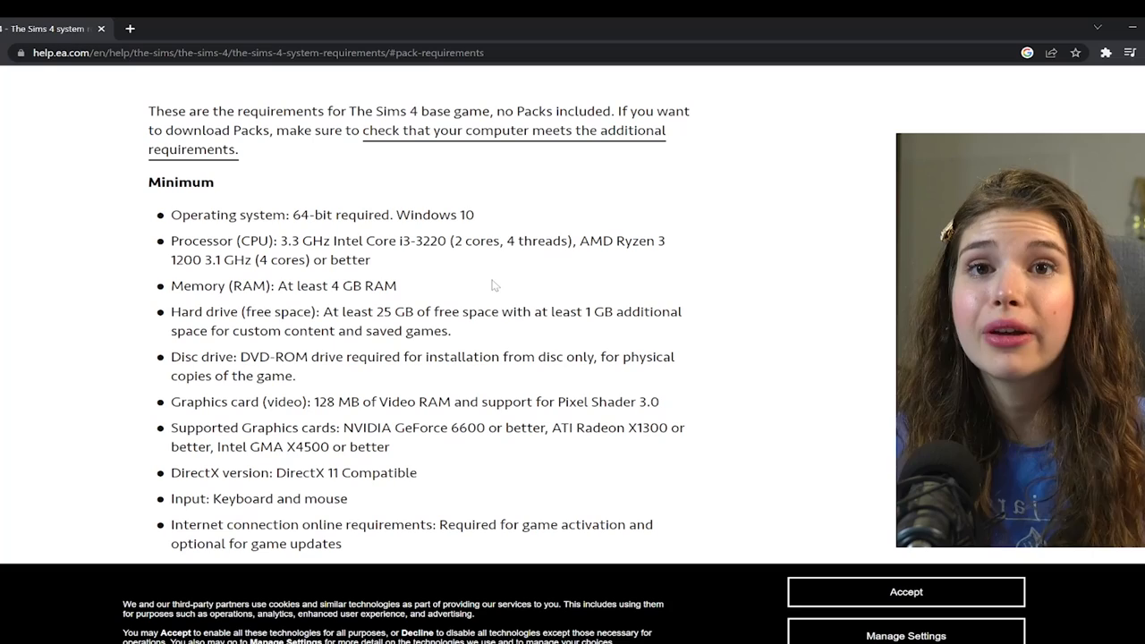
{"action": "key", "text": "ctrl+plus"}
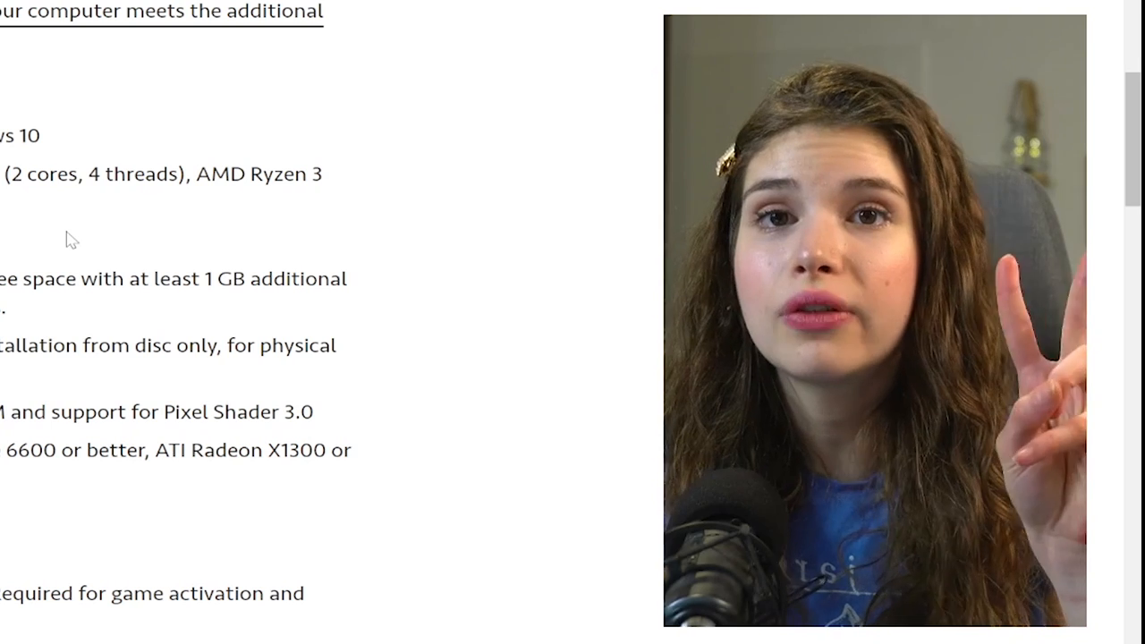